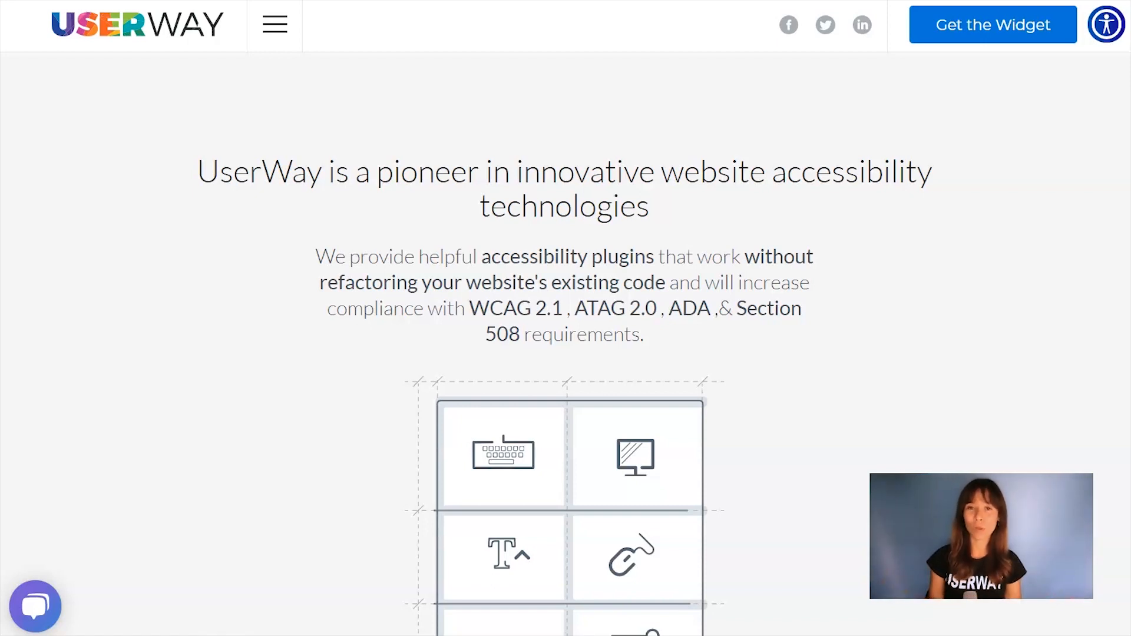
pyautogui.moveTo(1042, 131)
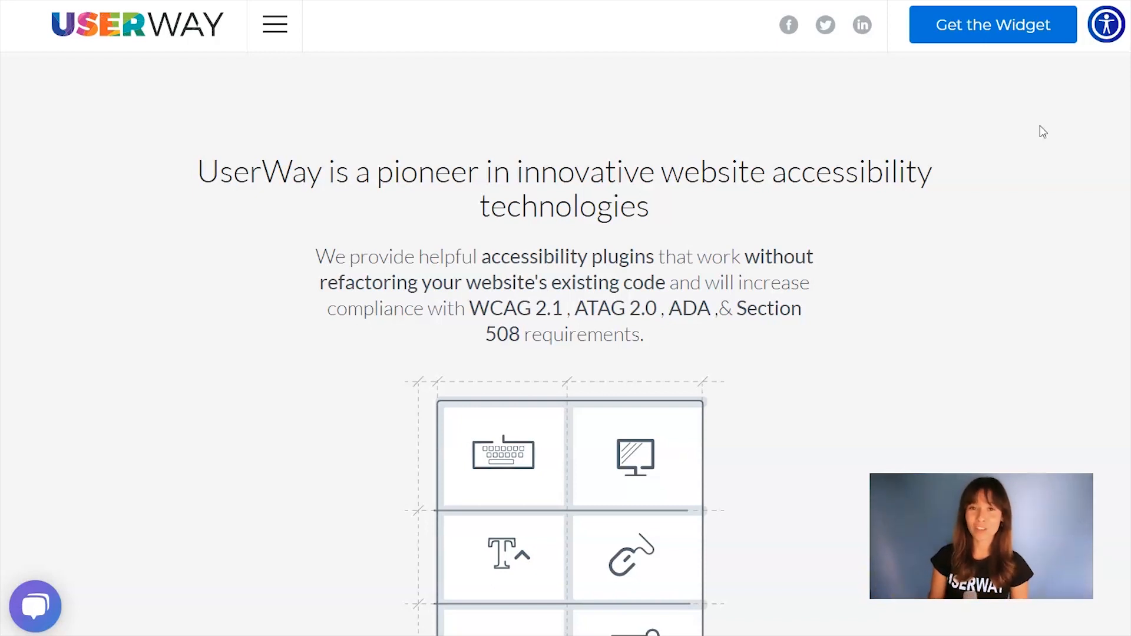
# Begin the free widget setup, agree to the EULA and submit name and email to reach Step 3 icon choice.
pyautogui.click(992, 24)
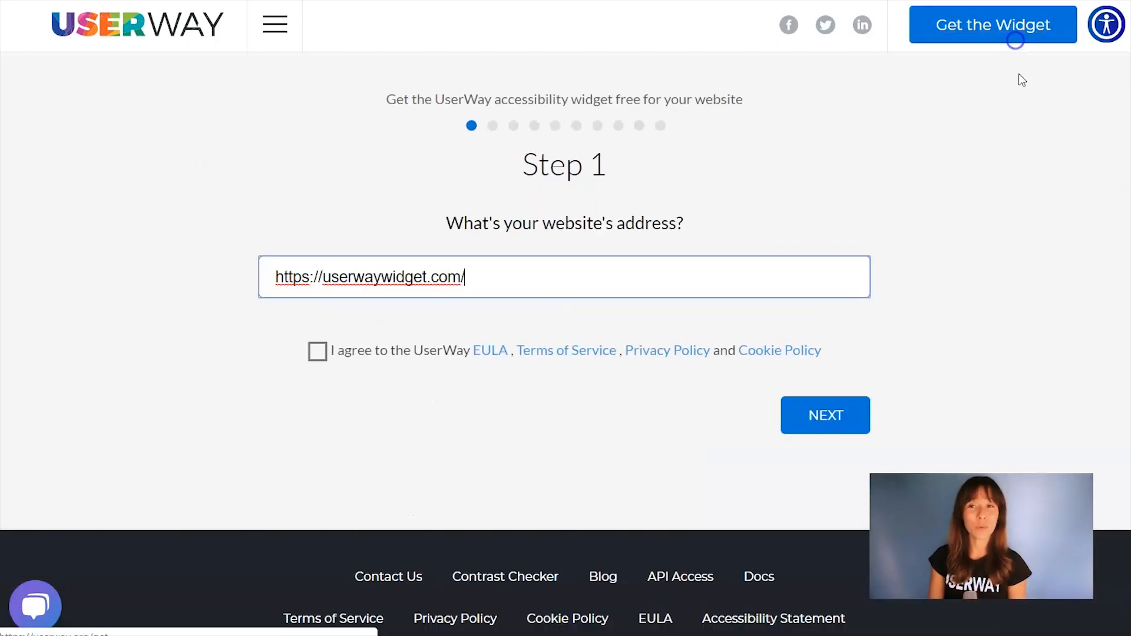
pyautogui.moveTo(1047, 193)
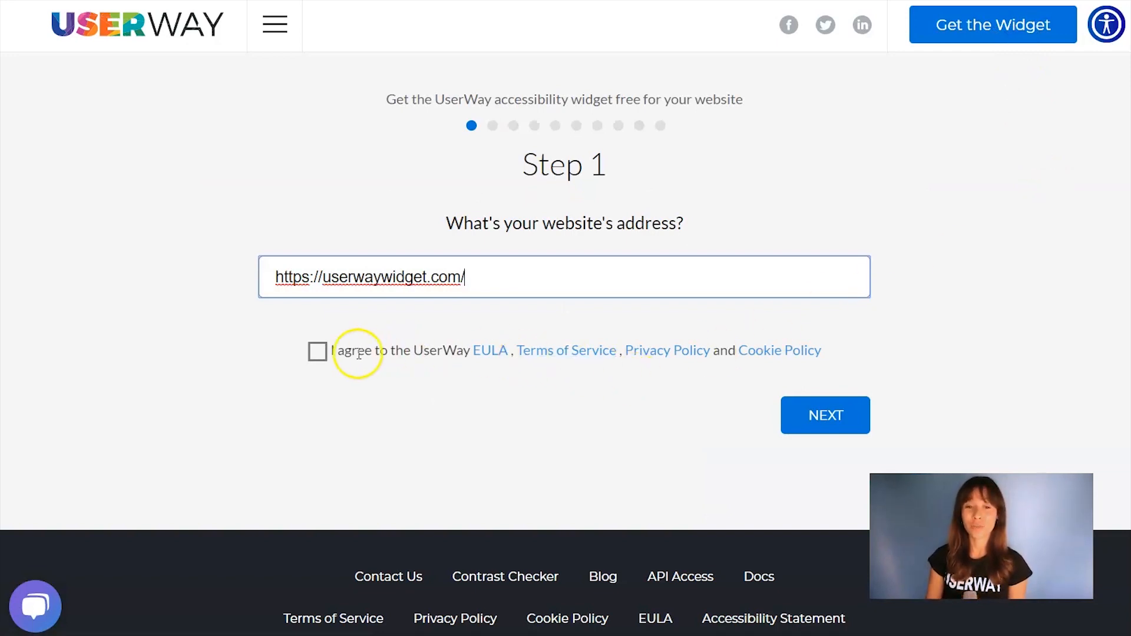
pyautogui.click(318, 351)
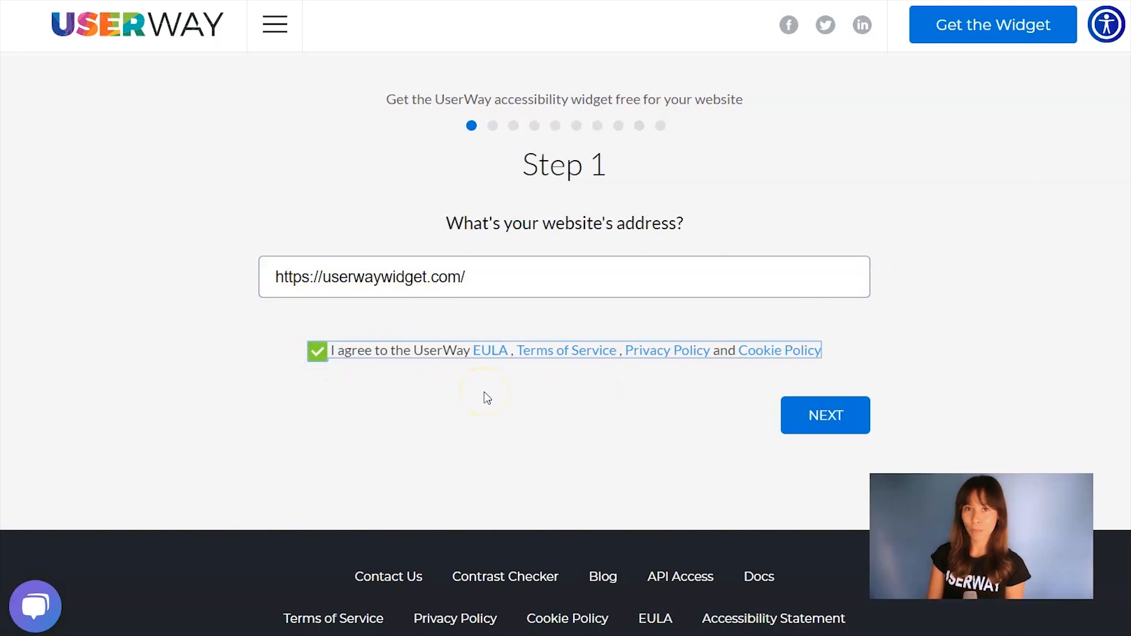
pyautogui.click(823, 415)
pyautogui.write('Bea')
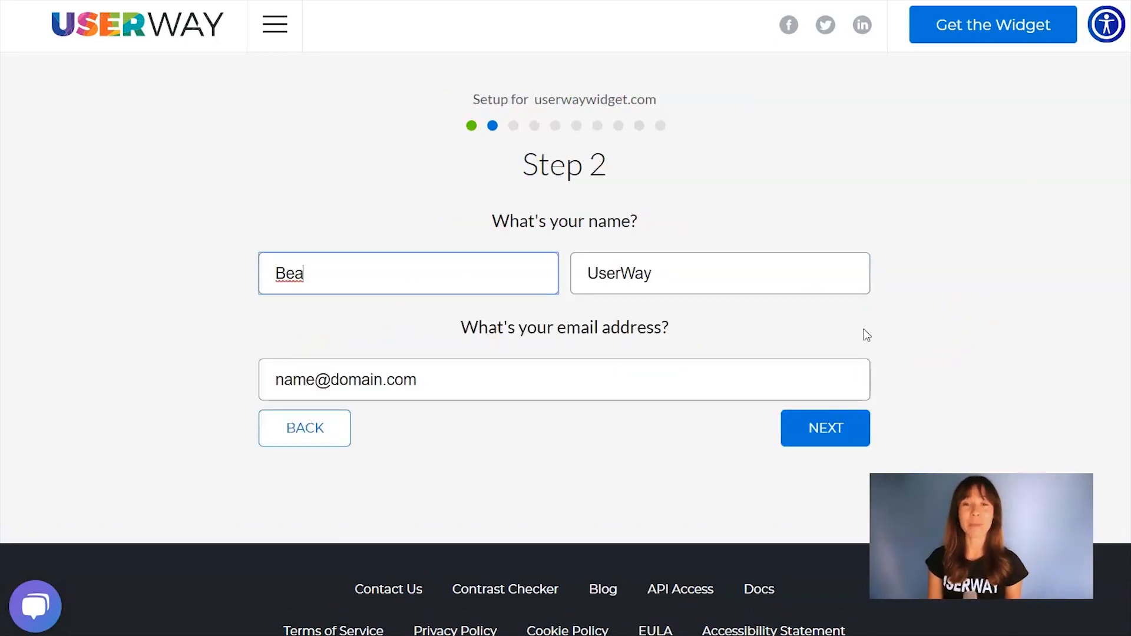
pyautogui.click(824, 428)
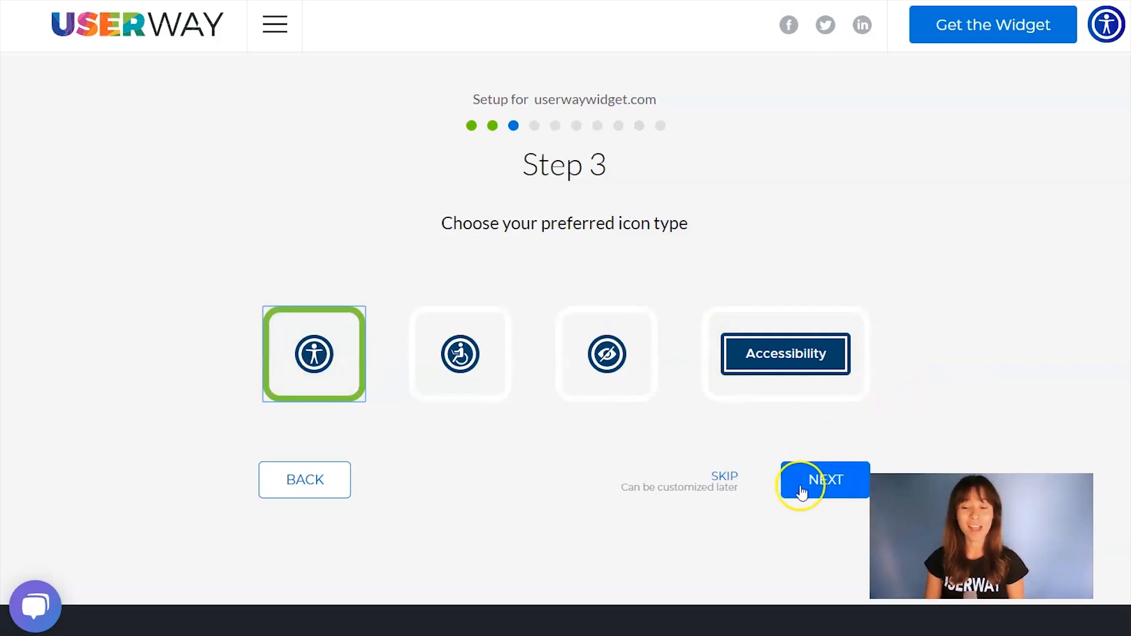
# Keep the standard figure icon, choose a button size and keep colour #053f67 for the widget.
pyautogui.click(825, 480)
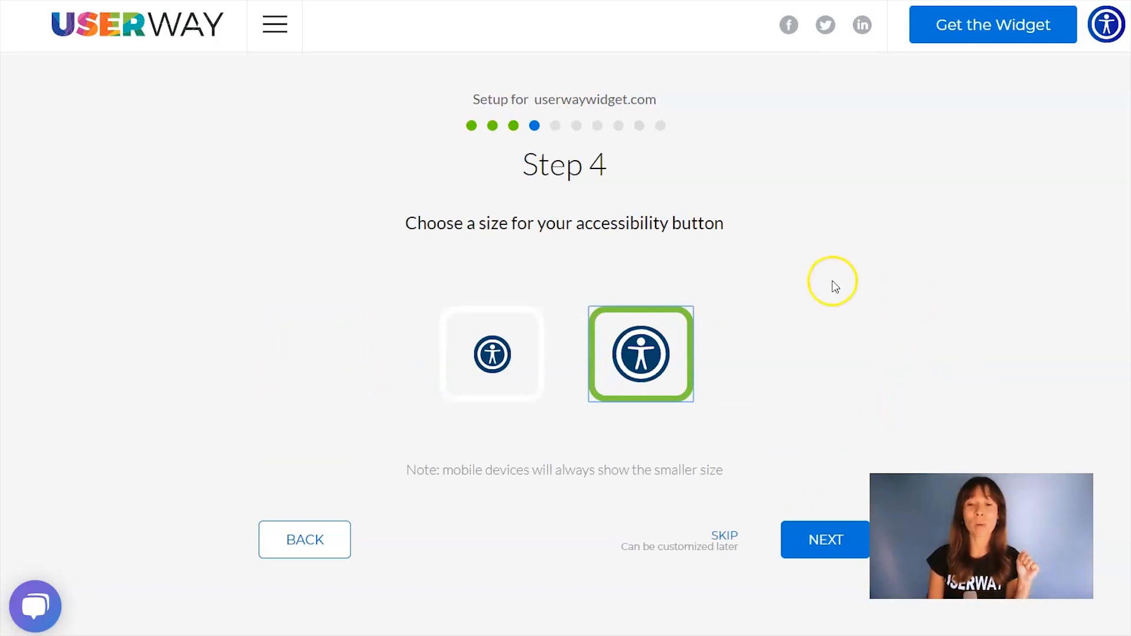
pyautogui.moveTo(493, 354)
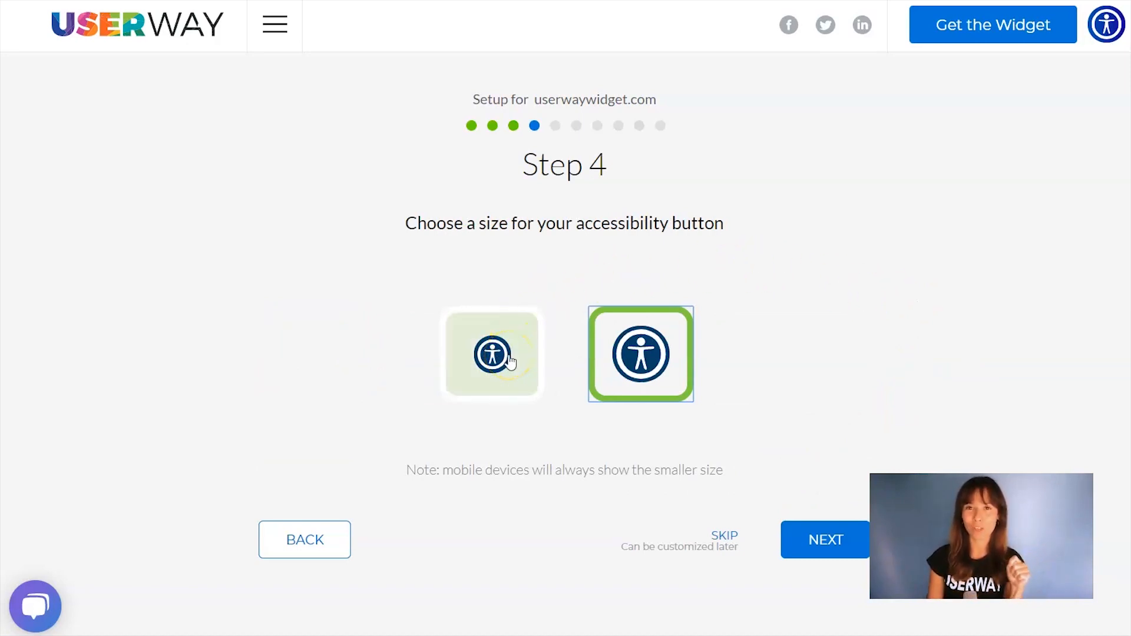
pyautogui.click(826, 539)
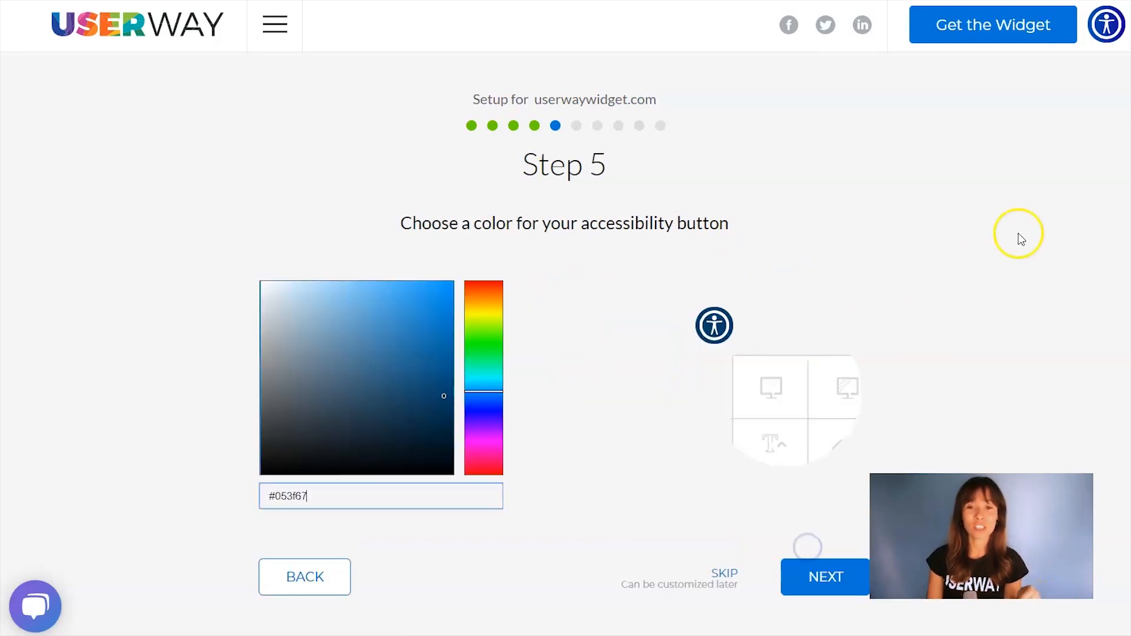
pyautogui.moveTo(481, 342)
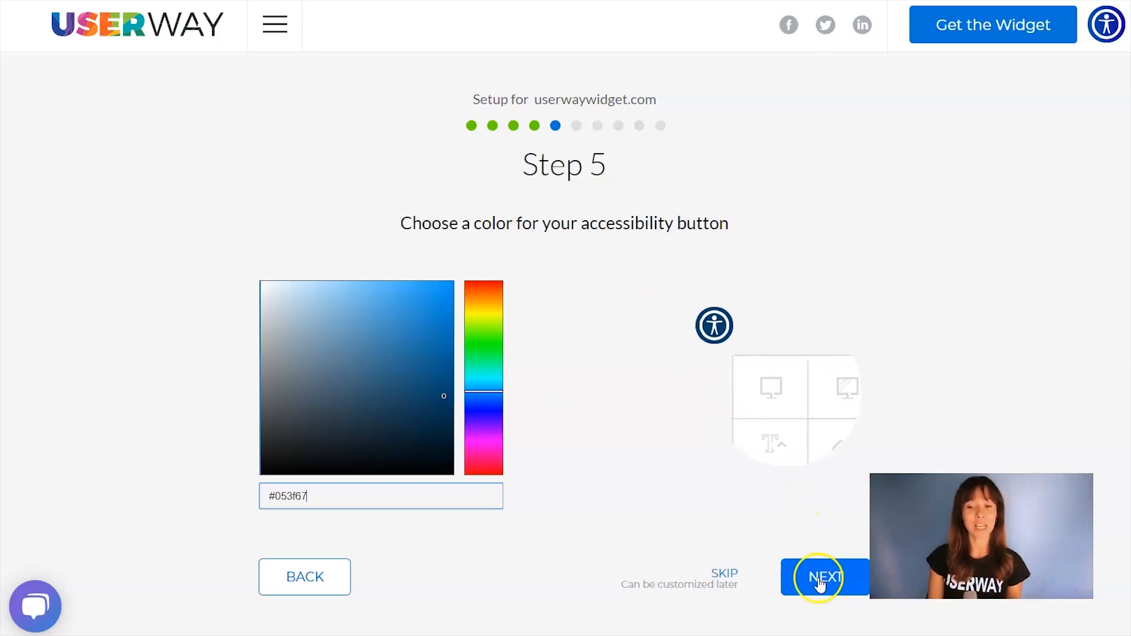
pyautogui.click(825, 578)
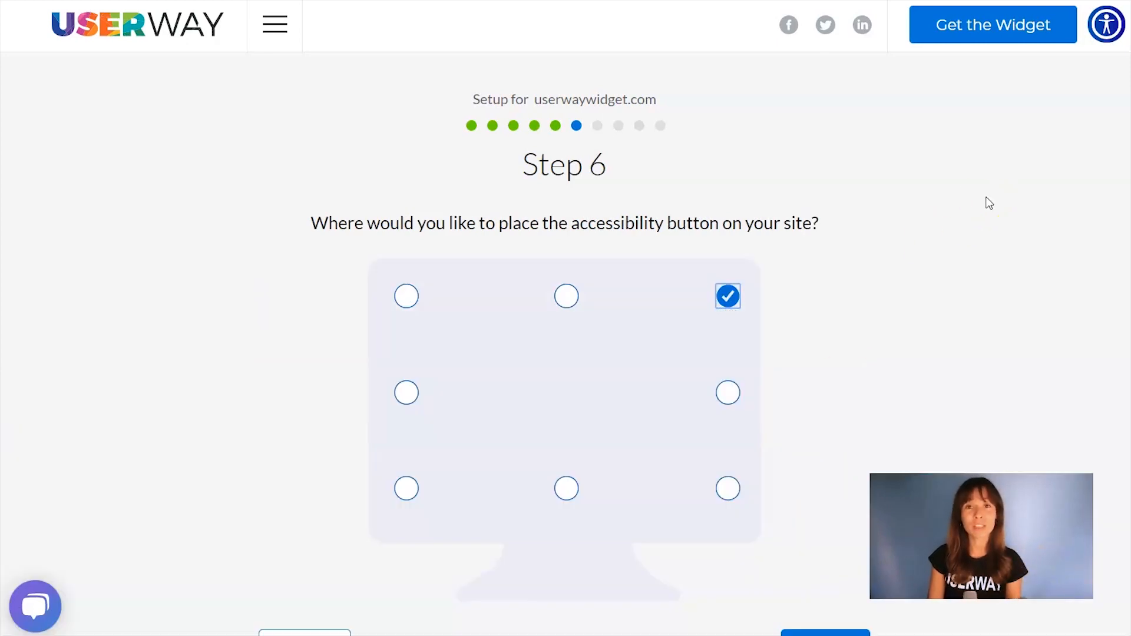
pyautogui.moveTo(931, 241)
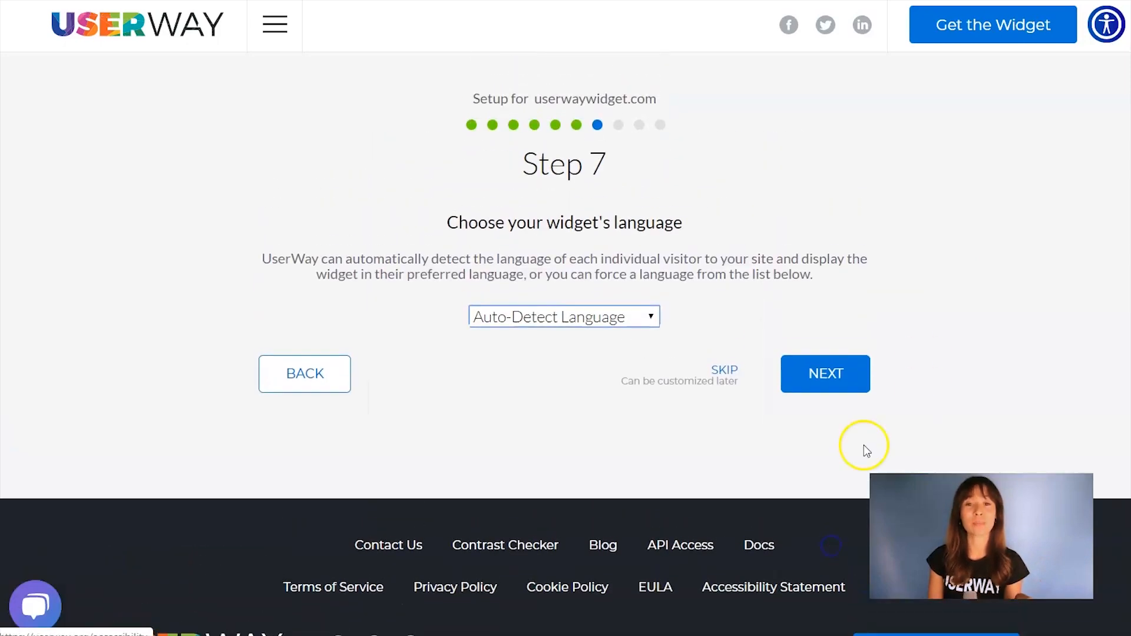
pyautogui.moveTo(987, 203)
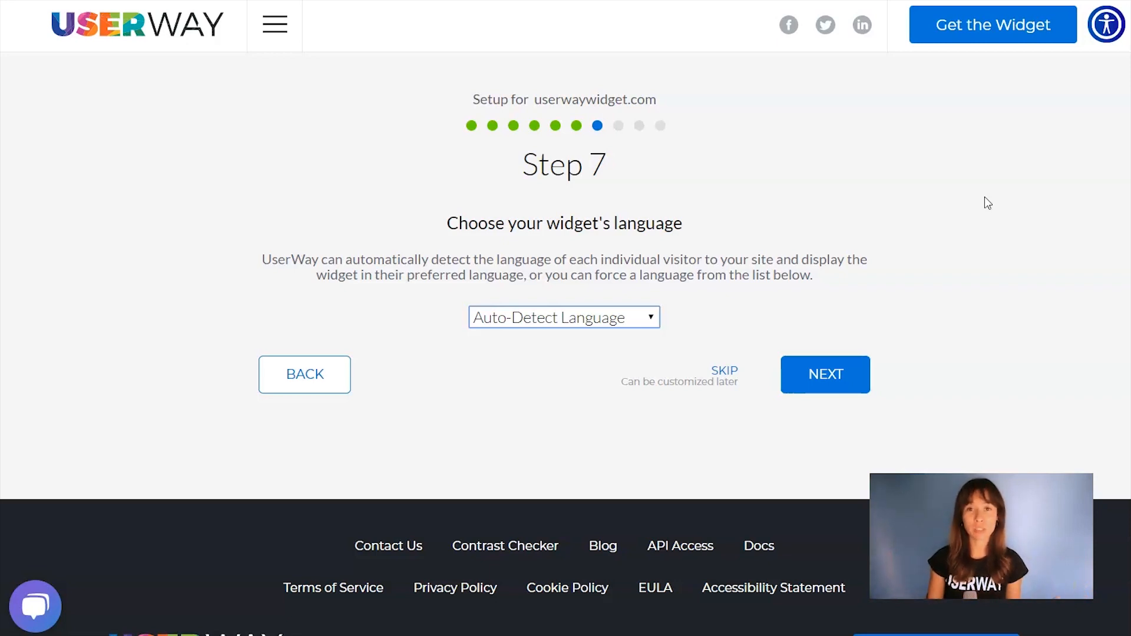
# Keep Auto-Detect Language for the widget and continue to the accessibility statement question.
pyautogui.click(564, 318)
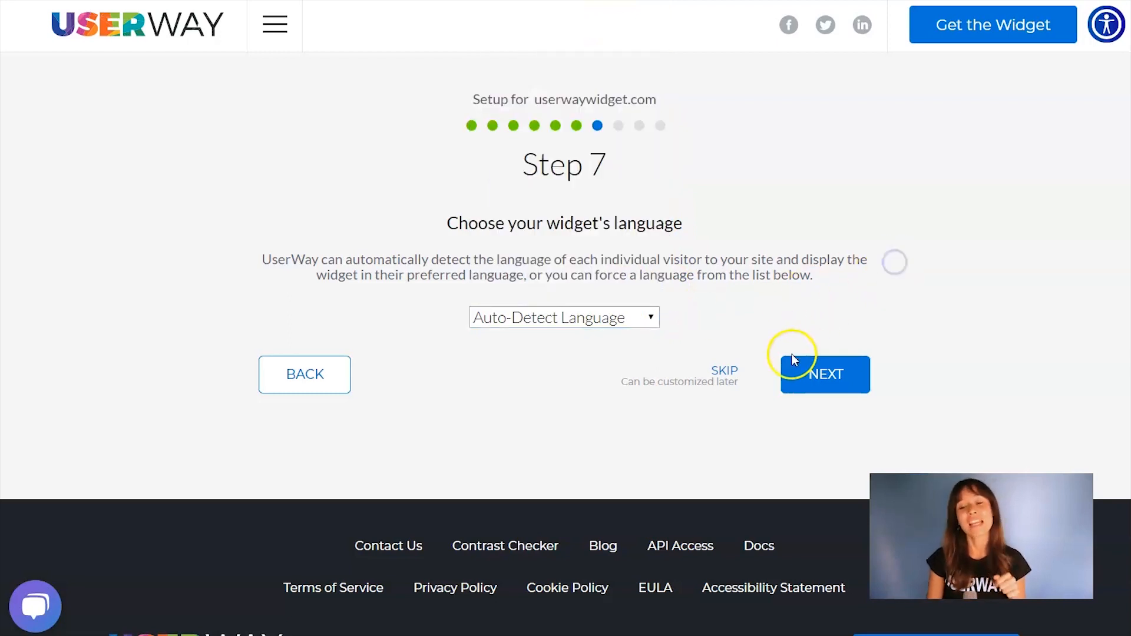
pyautogui.click(825, 373)
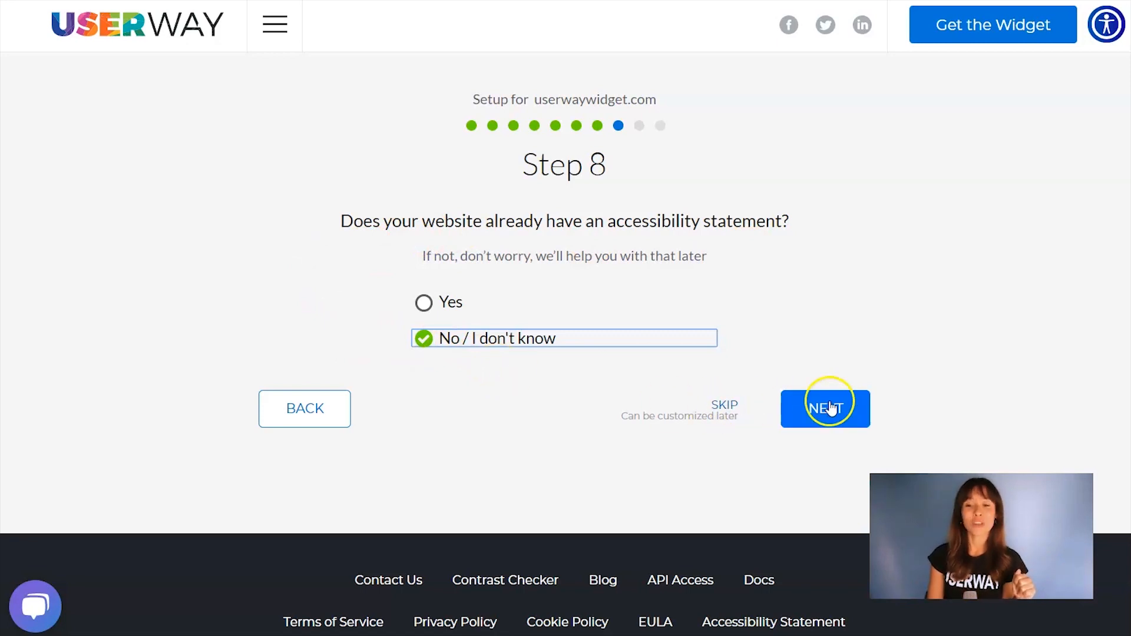
# Answer 'I'd like to learn more' on white-label and reach the Almost Done page with the Basic Script.
pyautogui.click(824, 409)
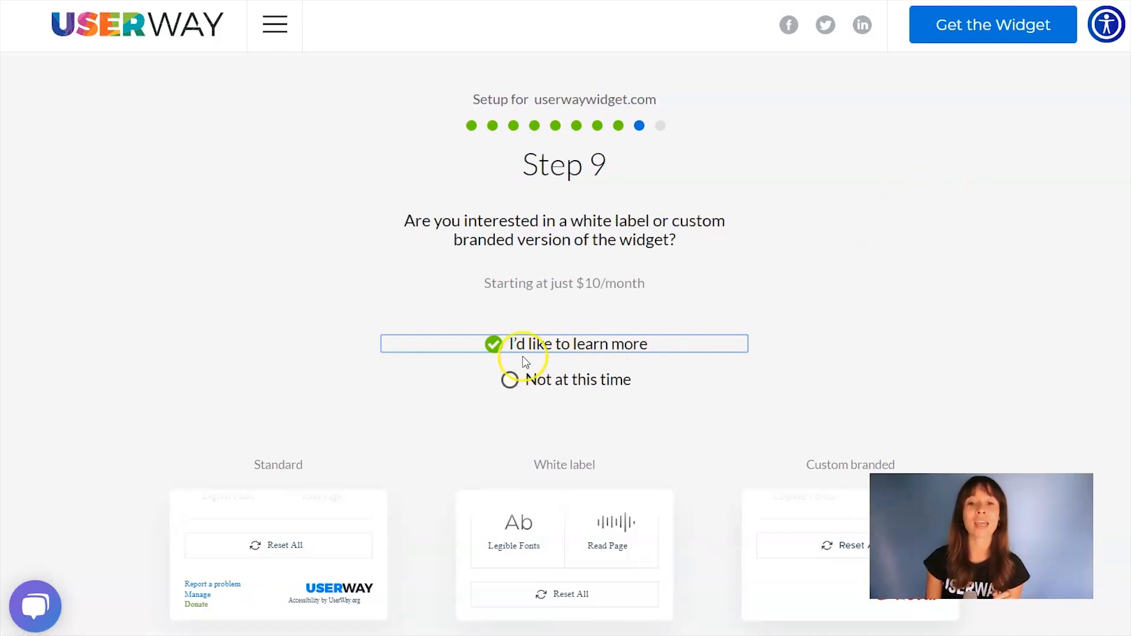
pyautogui.moveTo(759, 396)
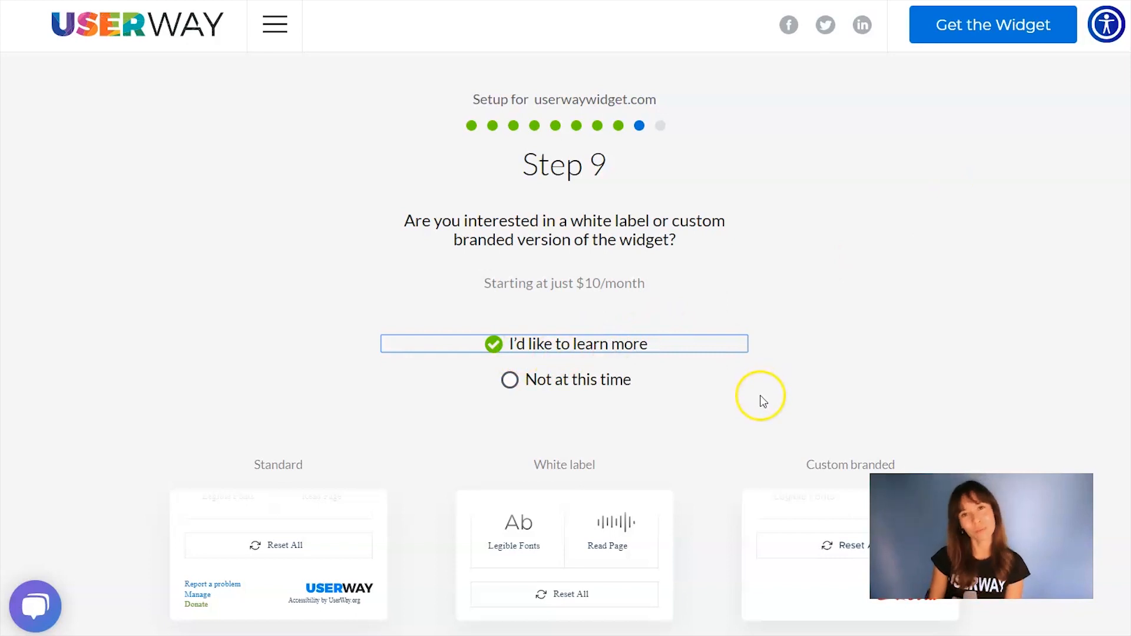
pyautogui.scroll(-3)
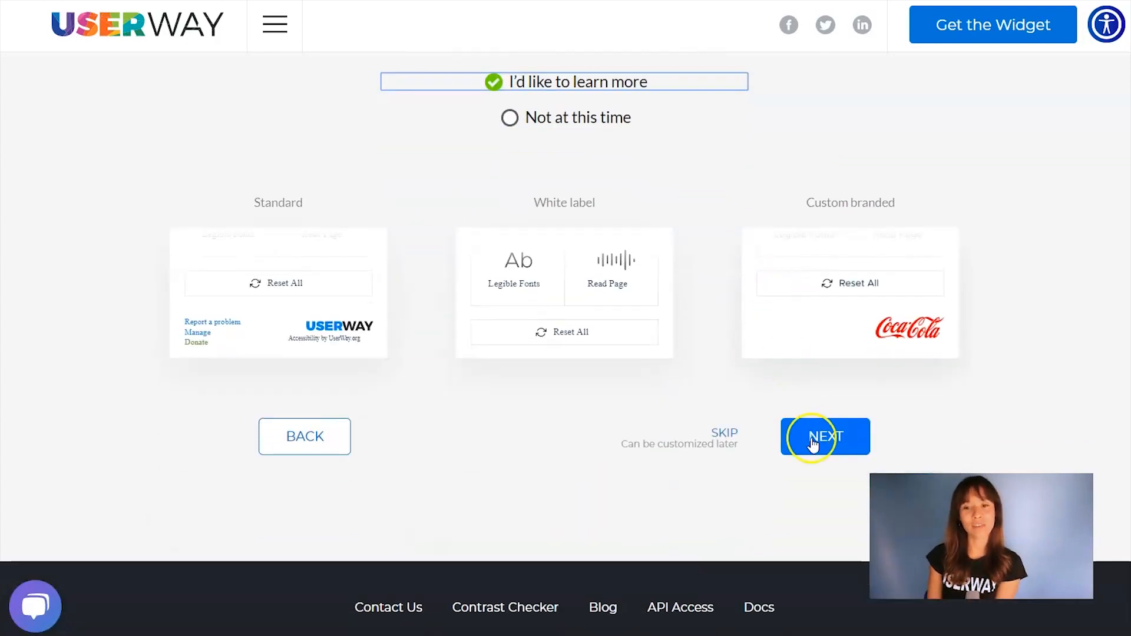
pyautogui.click(824, 436)
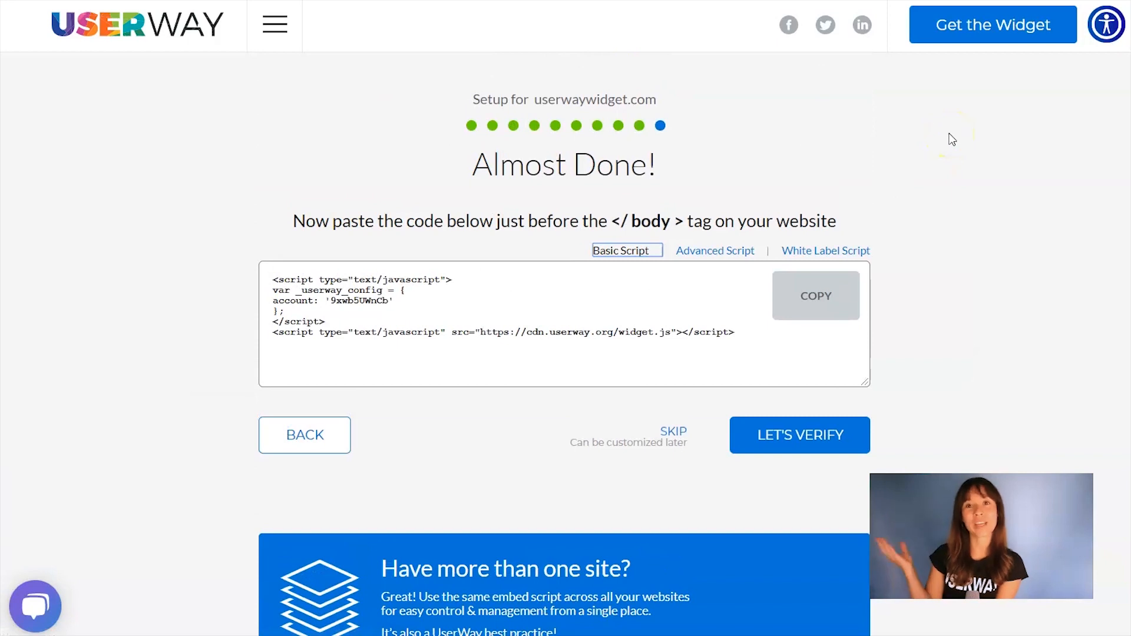
pyautogui.click(815, 296)
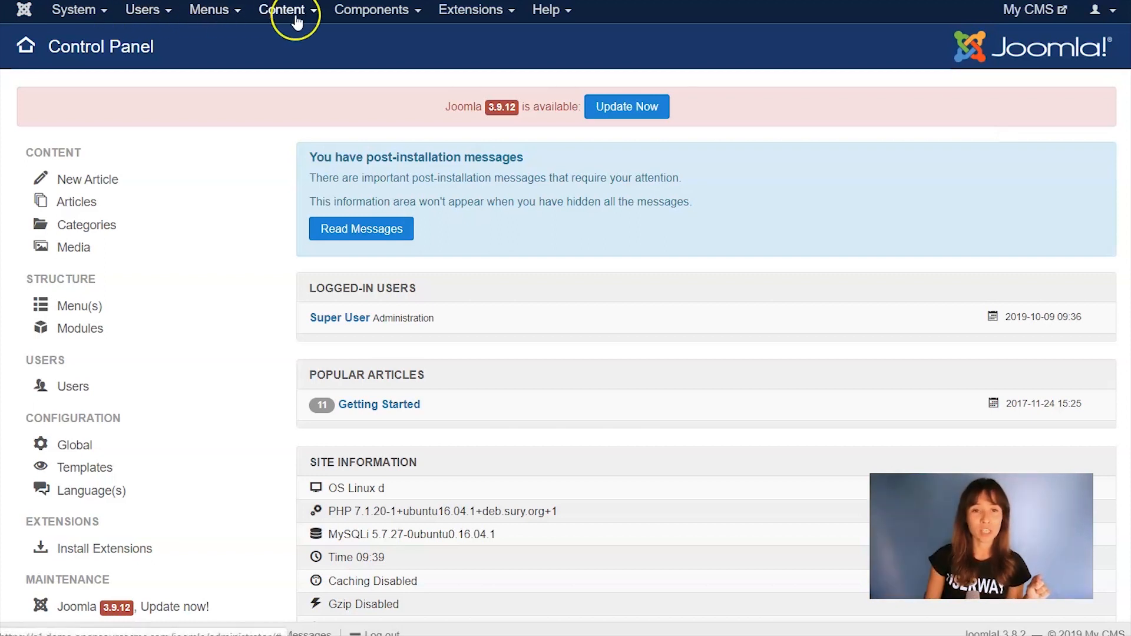
# Go to Extensions > Templates > Templates and open Beez3 Details and Files.
pyautogui.click(469, 9)
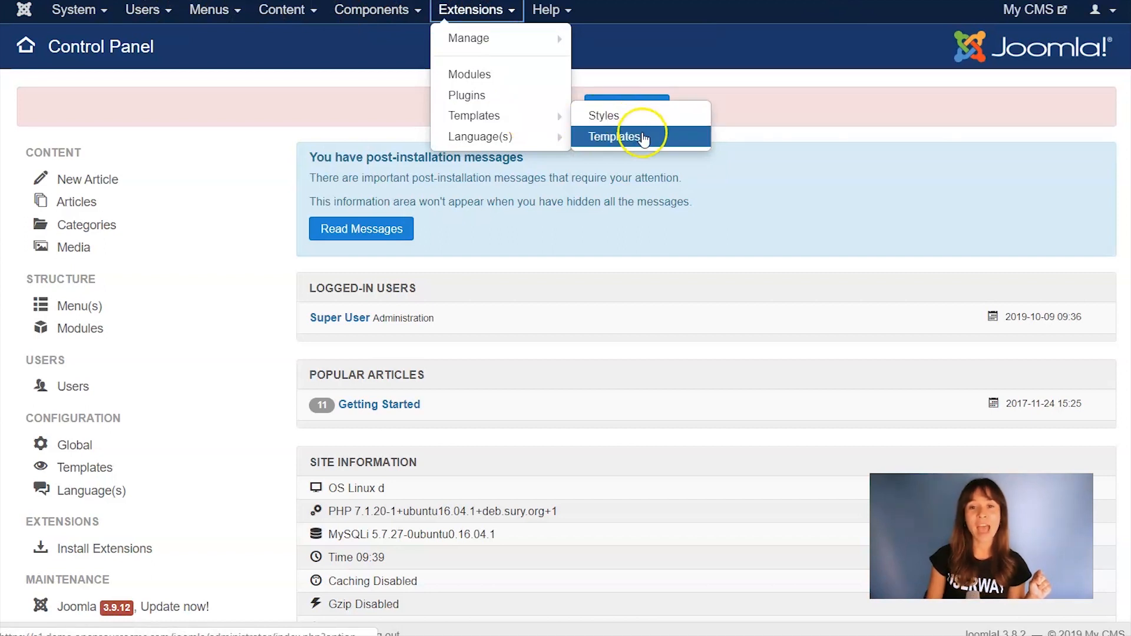
pyautogui.click(615, 137)
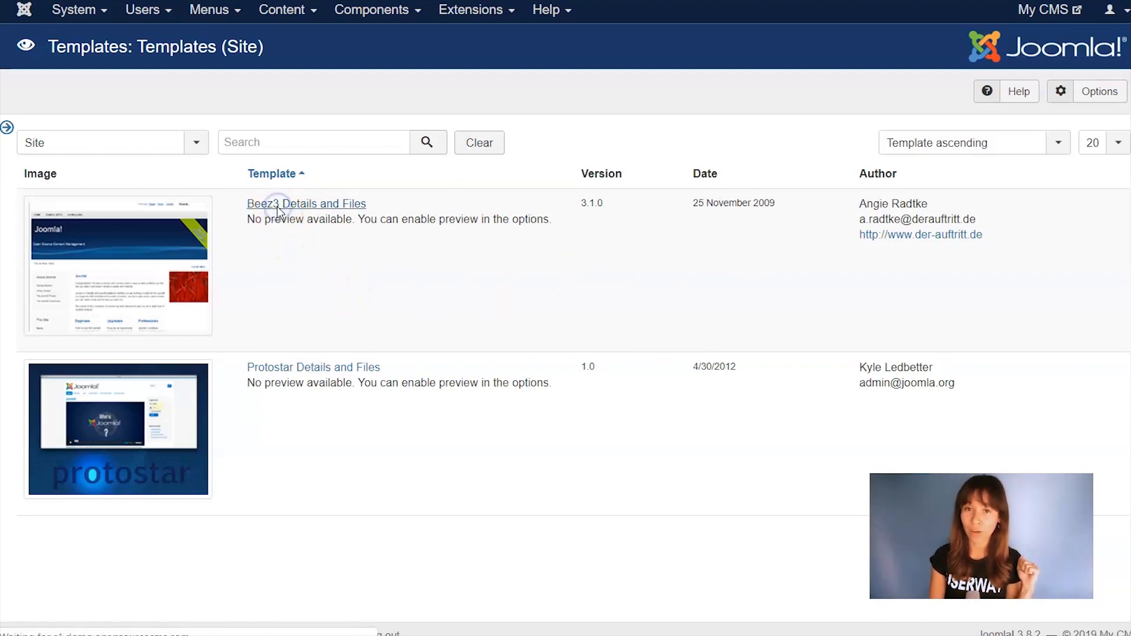
pyautogui.click(305, 204)
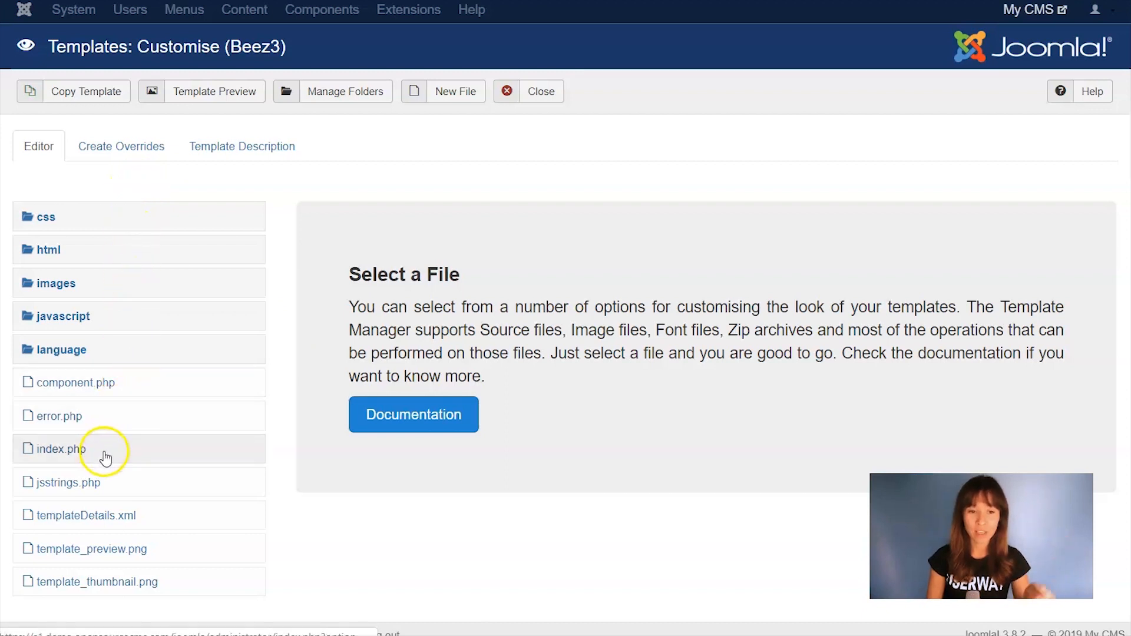
# Paste the UserWay script above </body> at the bottom of index.php and save the file.
pyautogui.click(58, 449)
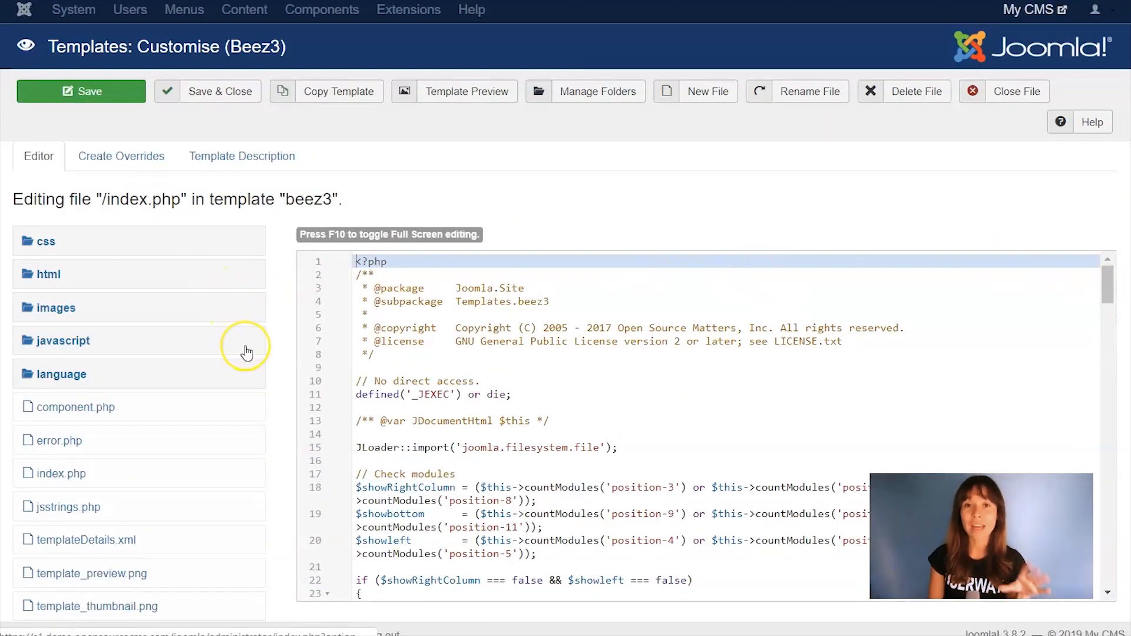
pyautogui.moveTo(1033, 153)
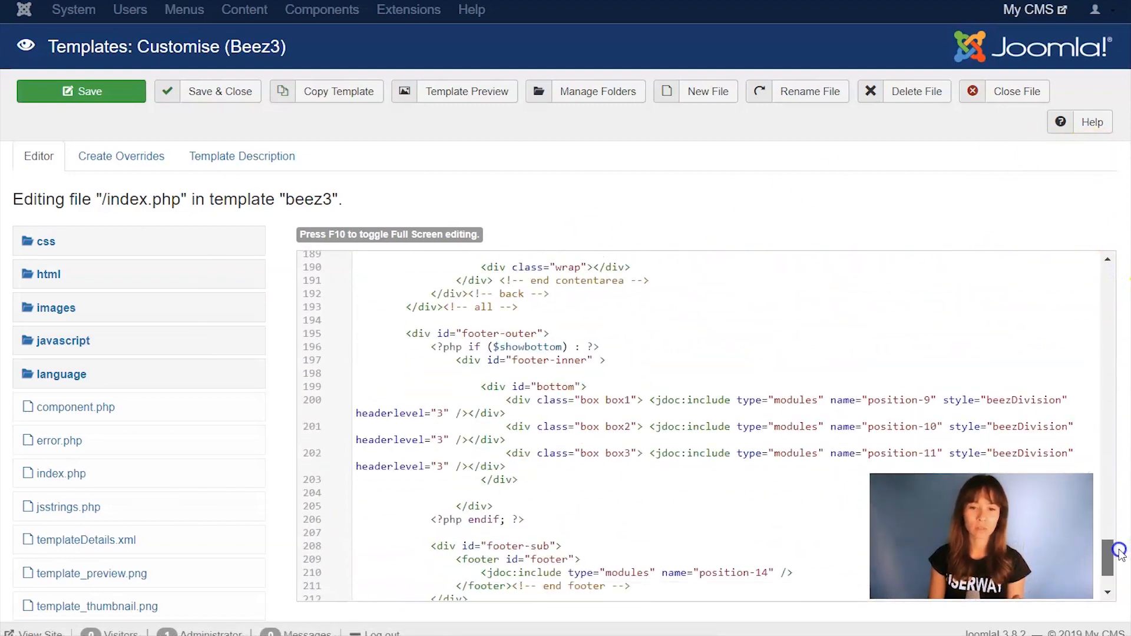
pyautogui.scroll(-3)
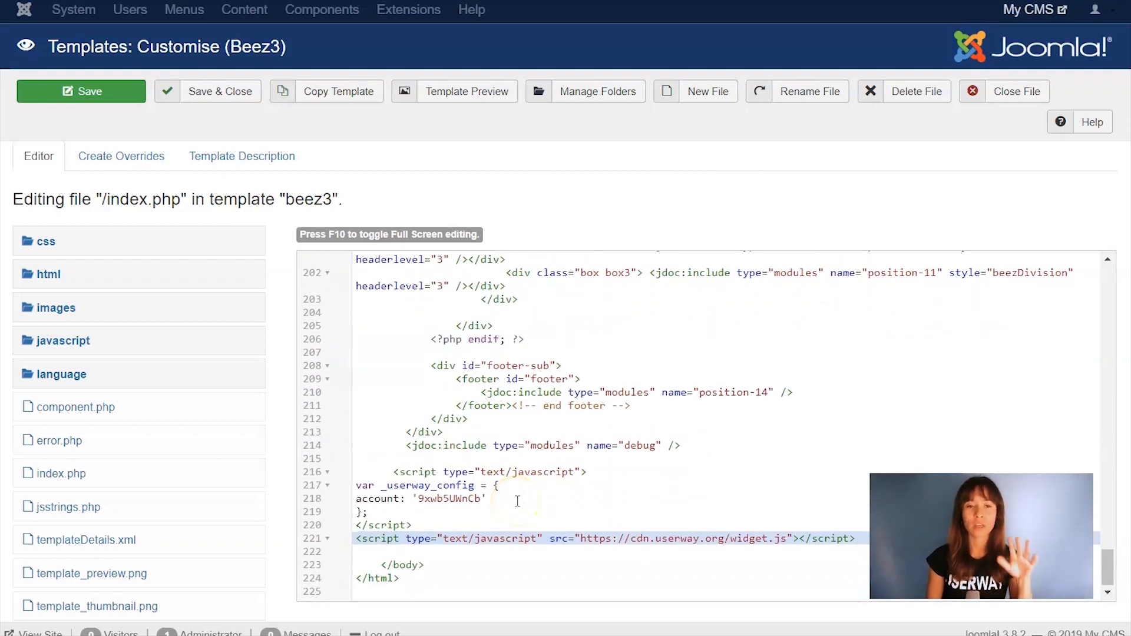
pyautogui.click(80, 91)
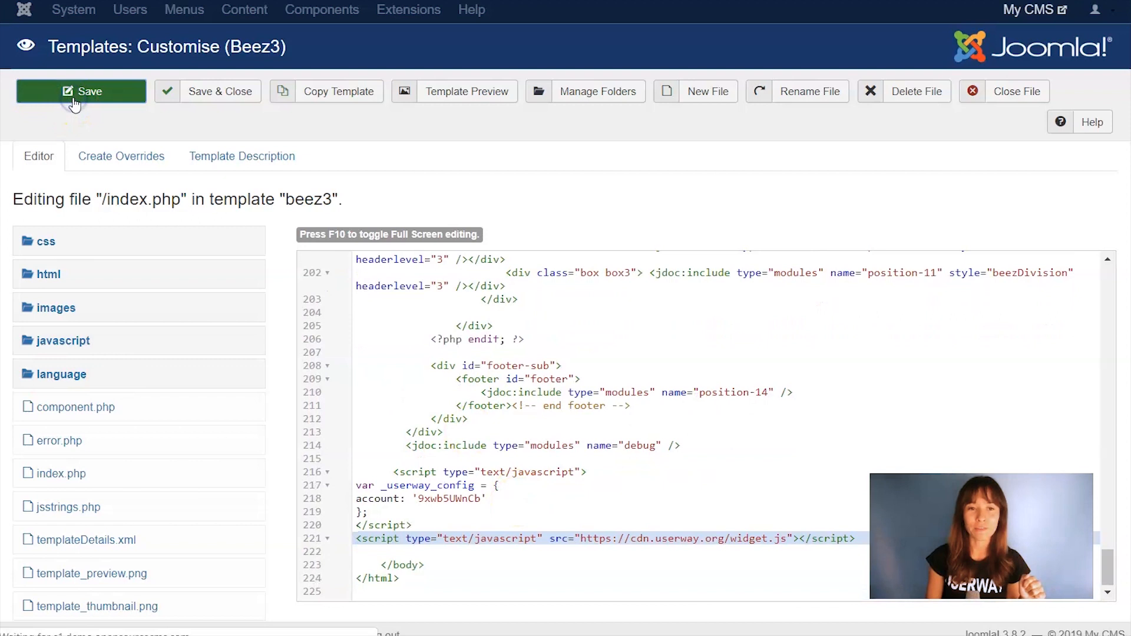
pyautogui.click(80, 91)
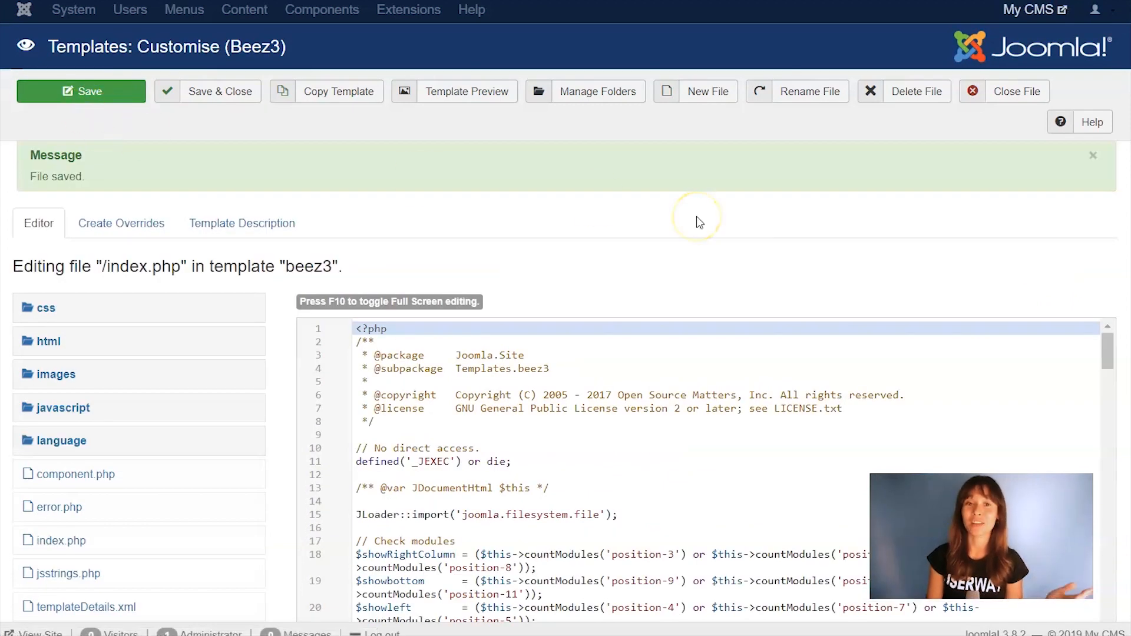
pyautogui.moveTo(483, 134)
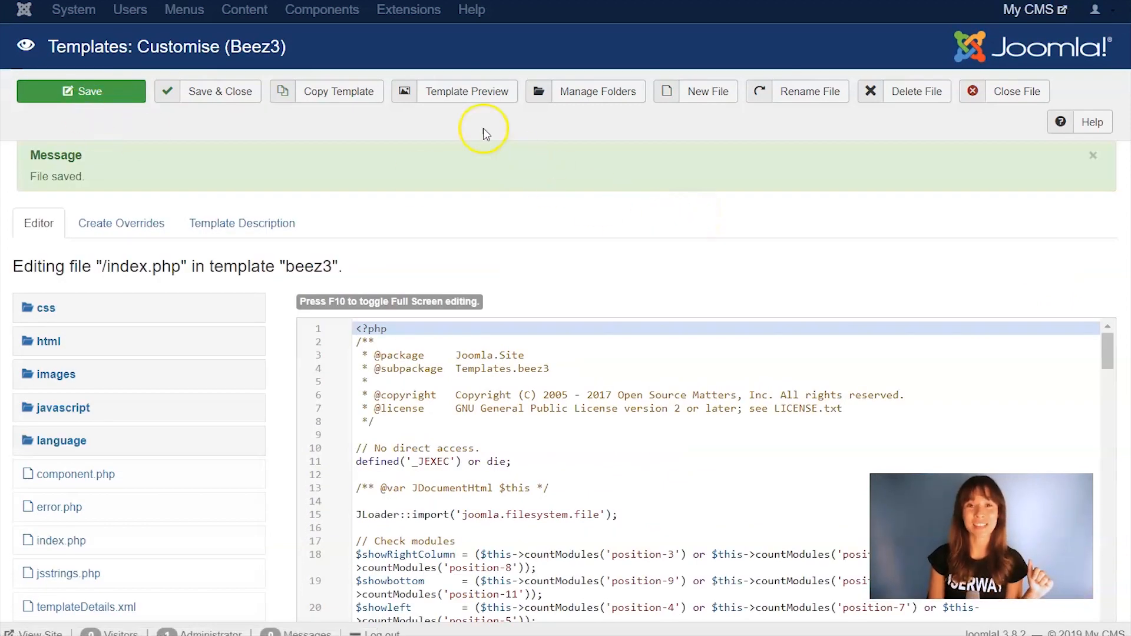
# Preview the Beez3 template and try the accessibility icon at the page's top right.
pyautogui.click(467, 91)
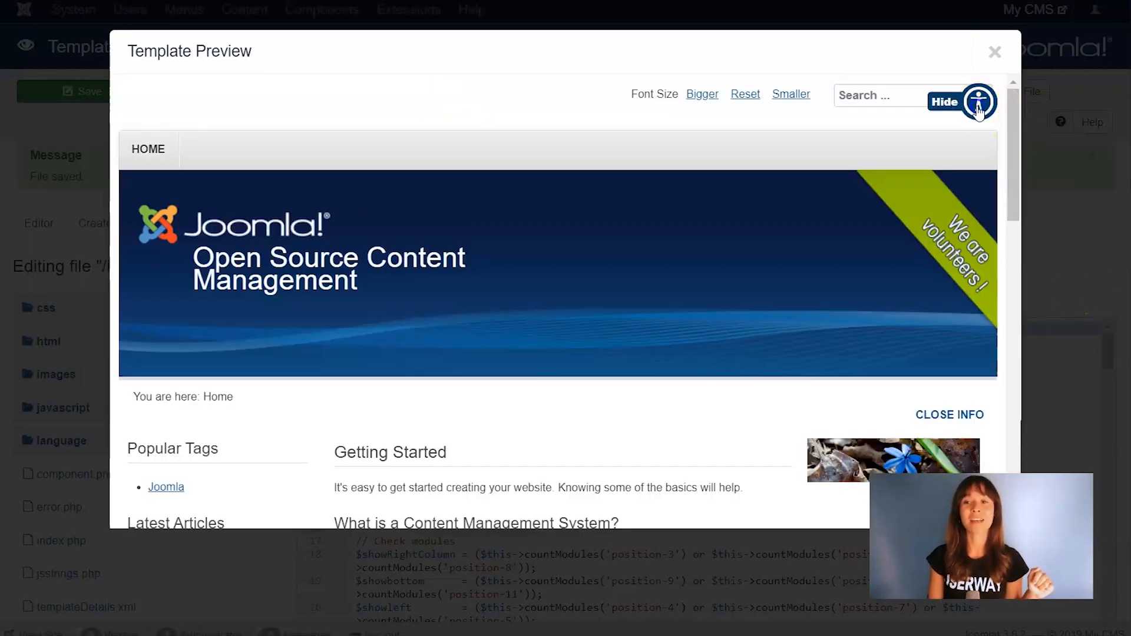
pyautogui.click(977, 102)
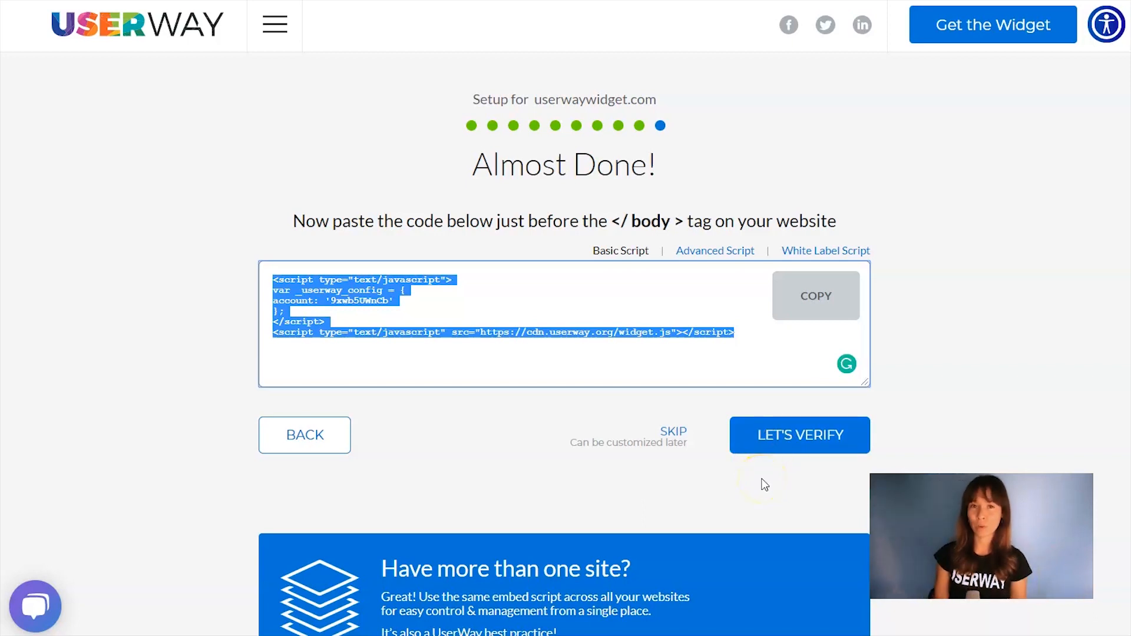
pyautogui.moveTo(764, 484)
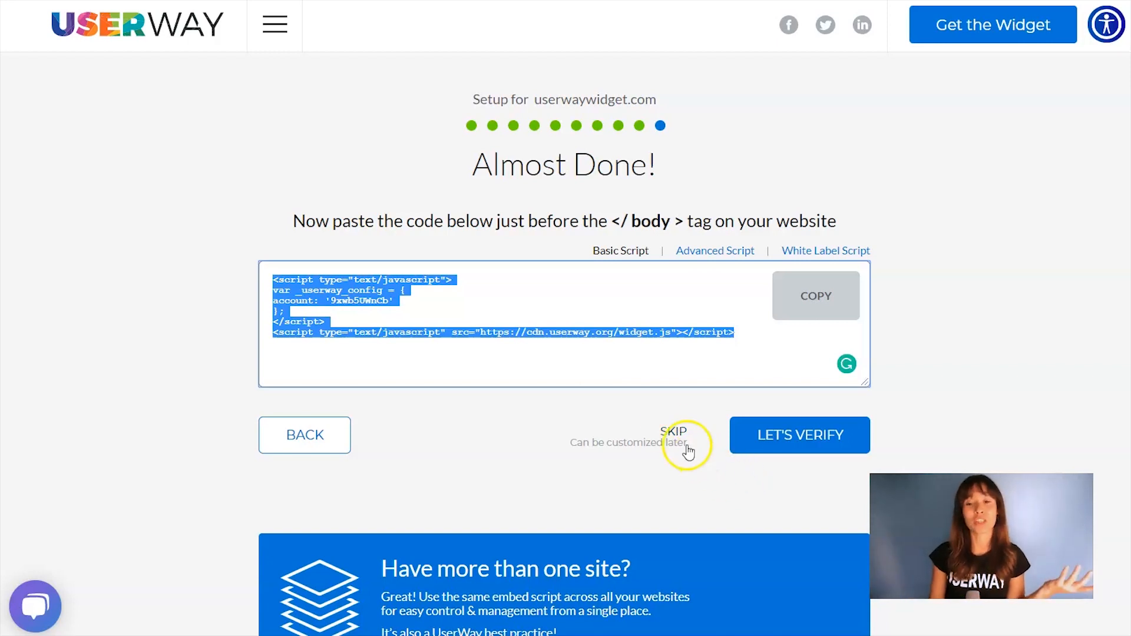
# Skip installation verification on the Almost Done page to show the generated accessibility statement.
pyautogui.click(672, 431)
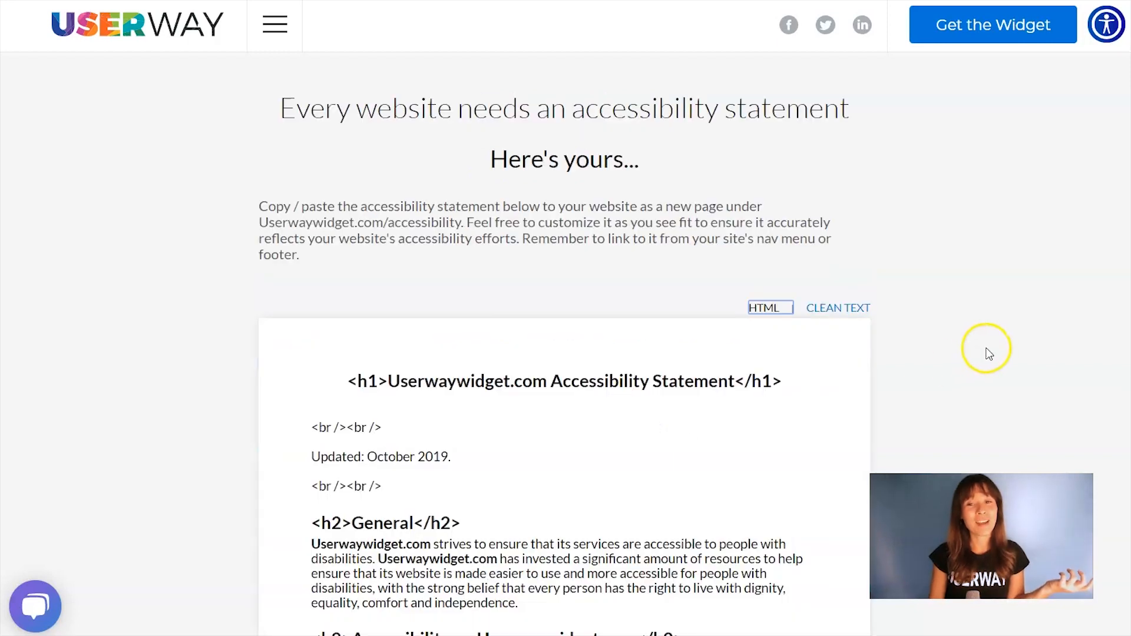